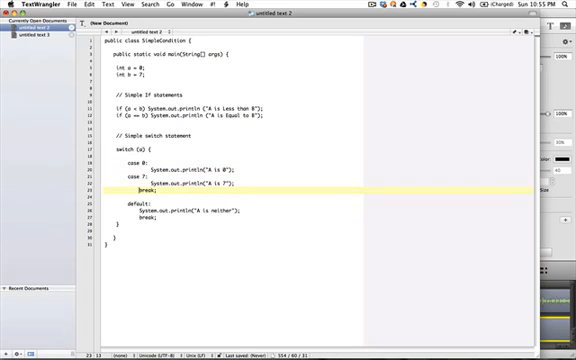
Step: Place the cursor after the x > 0 if condition to begin adding braces
left_click(120, 196)
type("if (a")
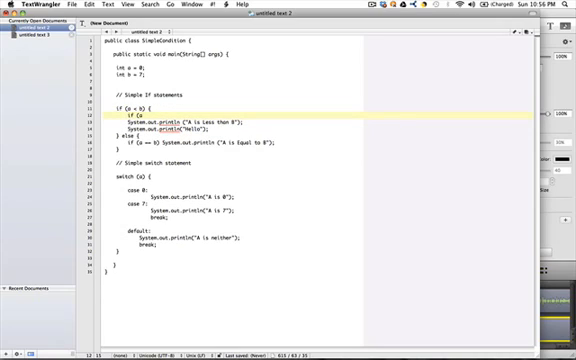
Step: Write the nested if (x < 0) { } block inside the x > 0 branch
type("< () {")
type("if (a < d) {")
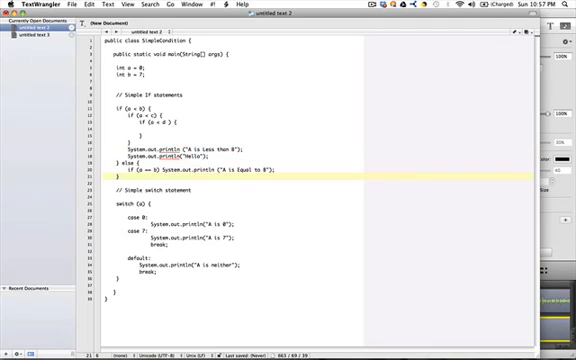
Step: Begin a // comment after the if/else closing brace, starting with 'co'
type("// end if")
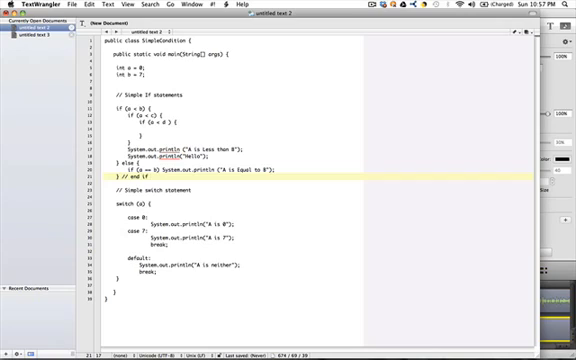
type("co")
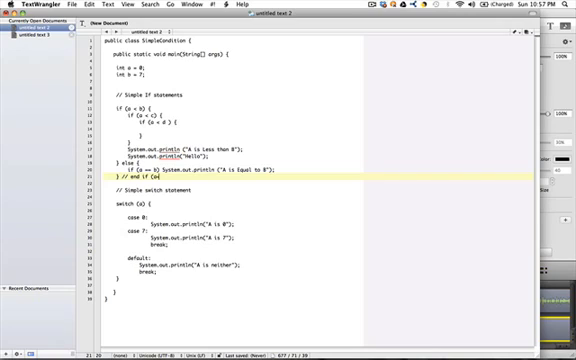